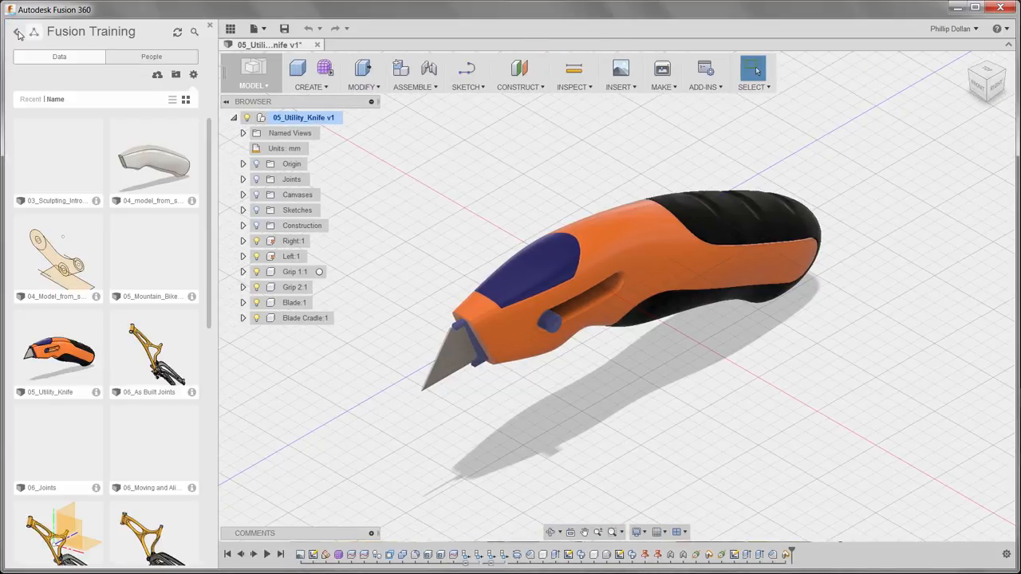
mouse_move(67, 78)
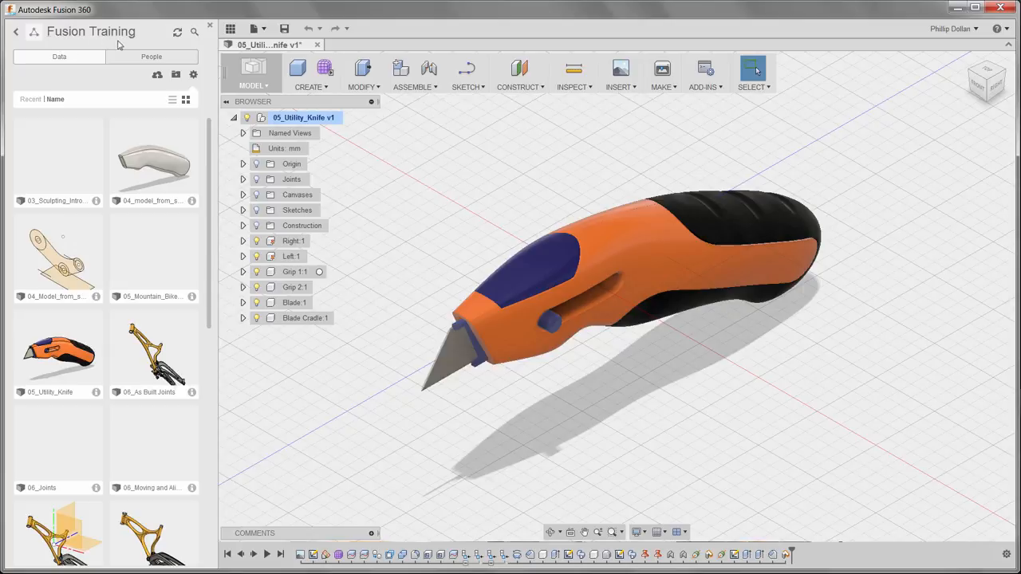
mouse_move(80, 76)
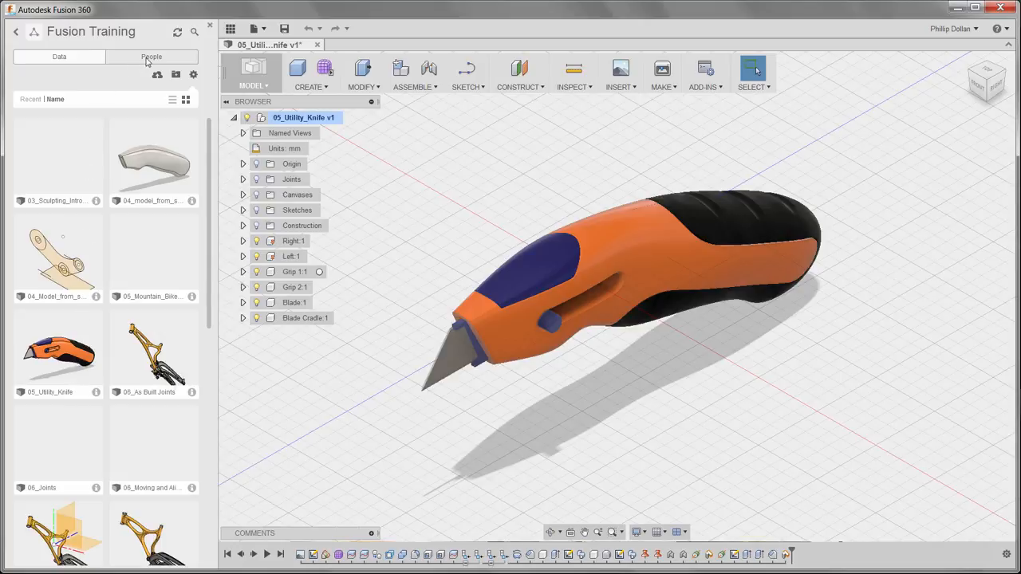
View the project's people, return to its designs, and show Fusion Training on the web
click(150, 57)
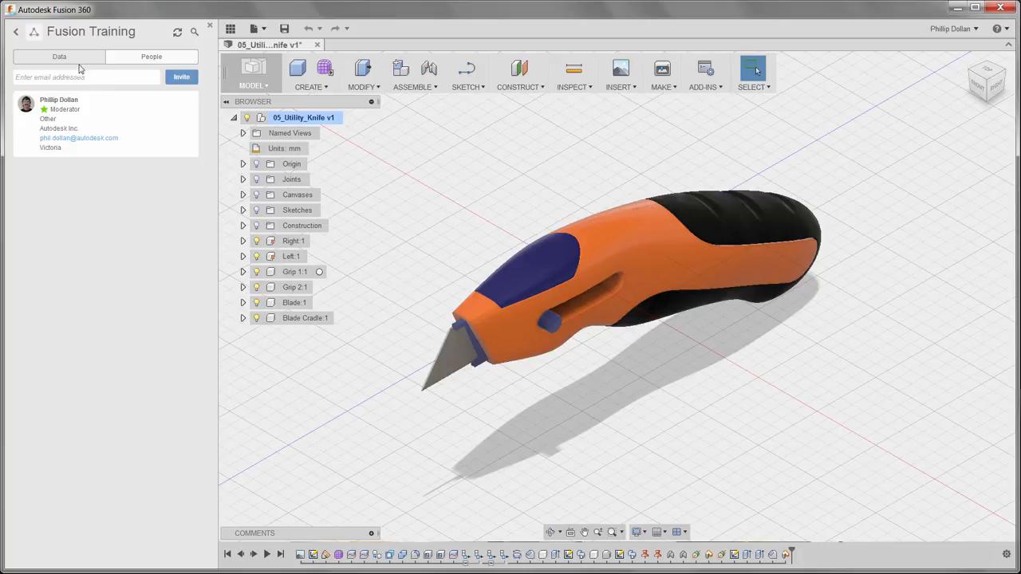
click(59, 58)
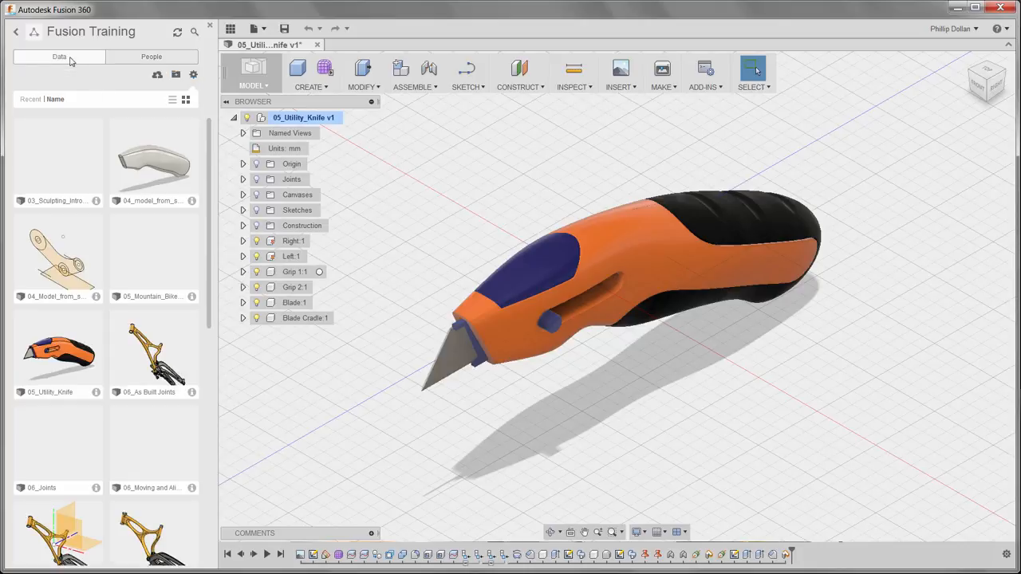
mouse_move(90, 32)
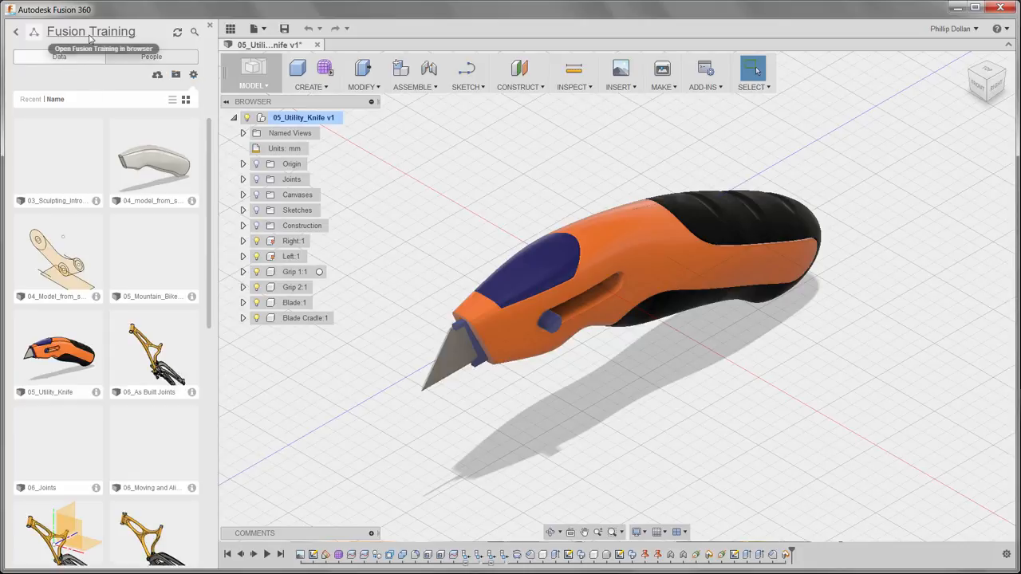
click(90, 32)
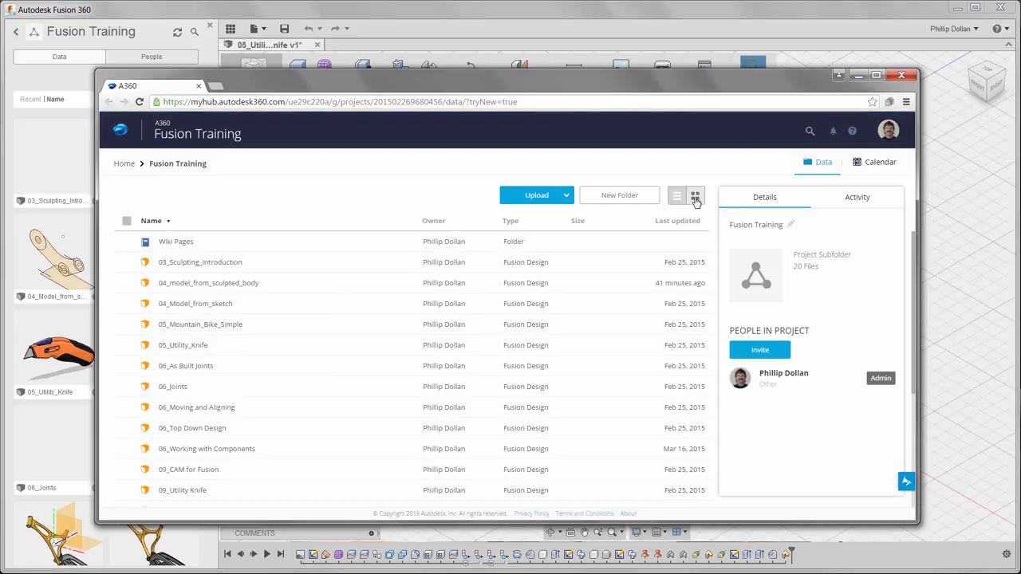
Switch the web view to thumbnails, close it, and start an upload to the project
click(696, 196)
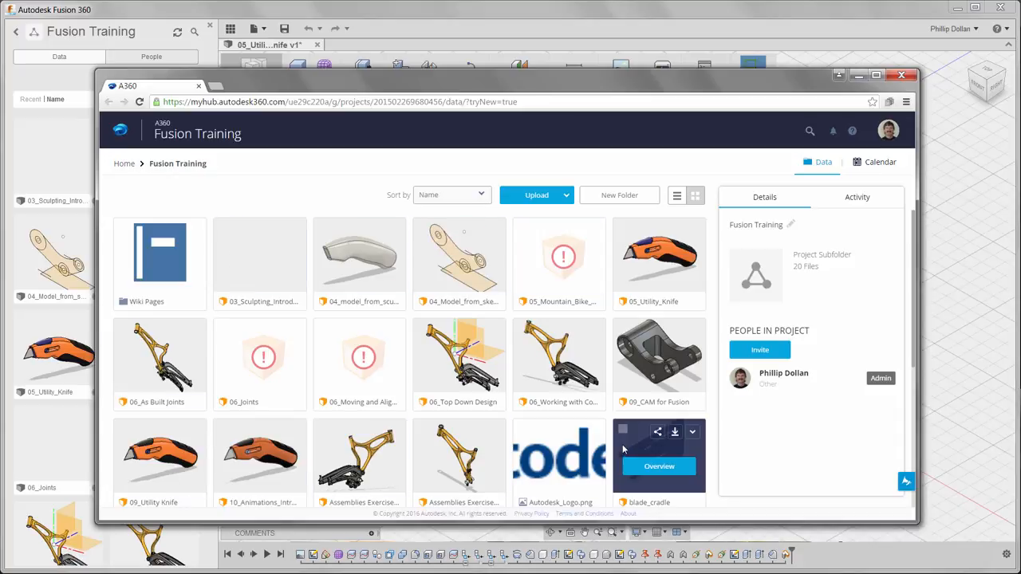
mouse_move(902, 77)
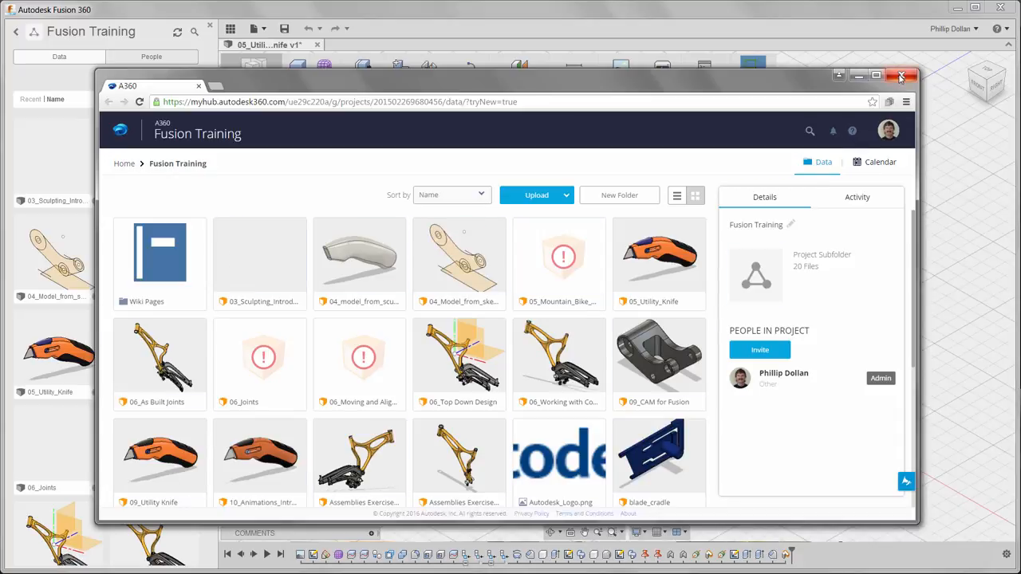
click(903, 75)
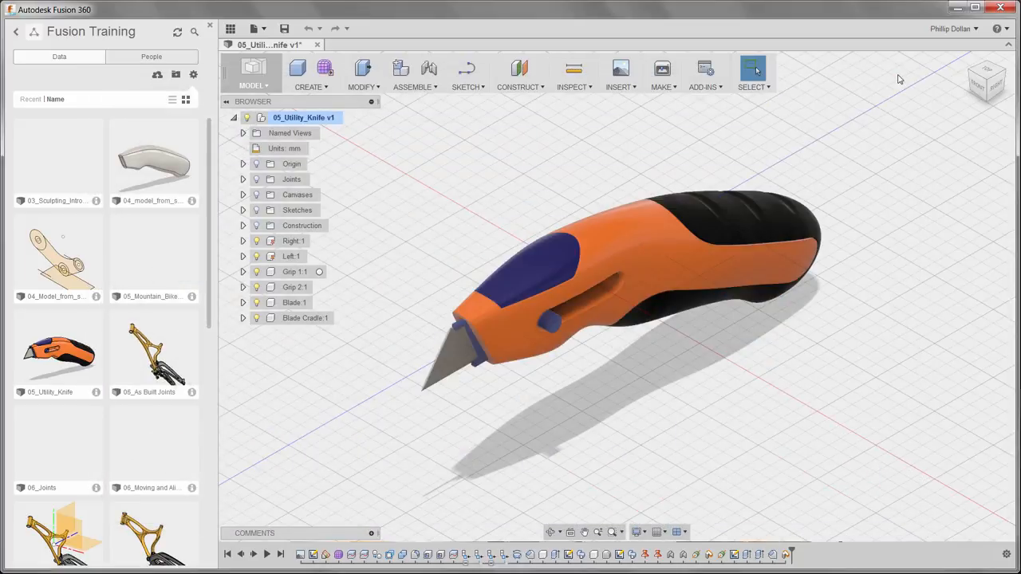
mouse_move(499, 167)
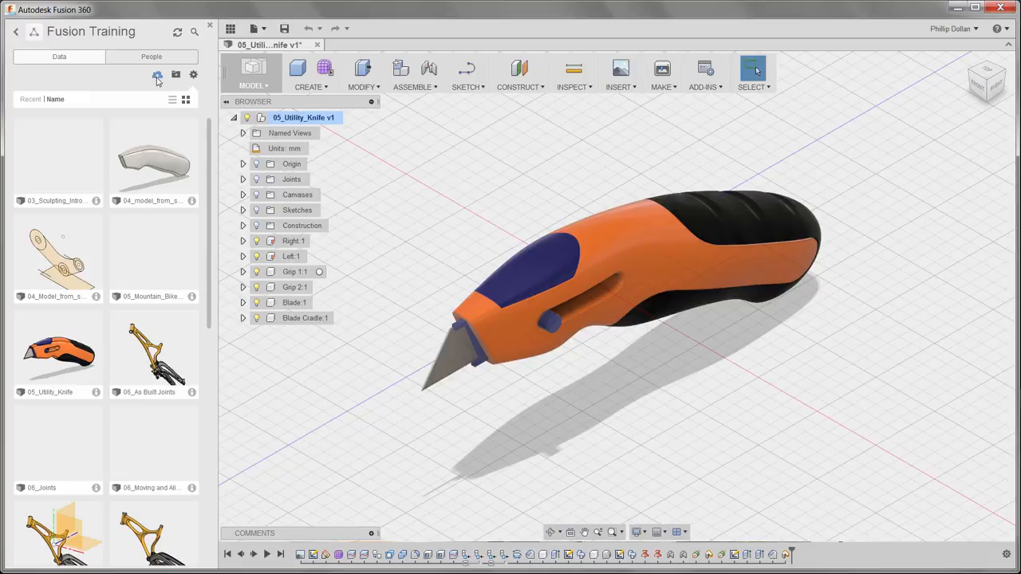
click(157, 70)
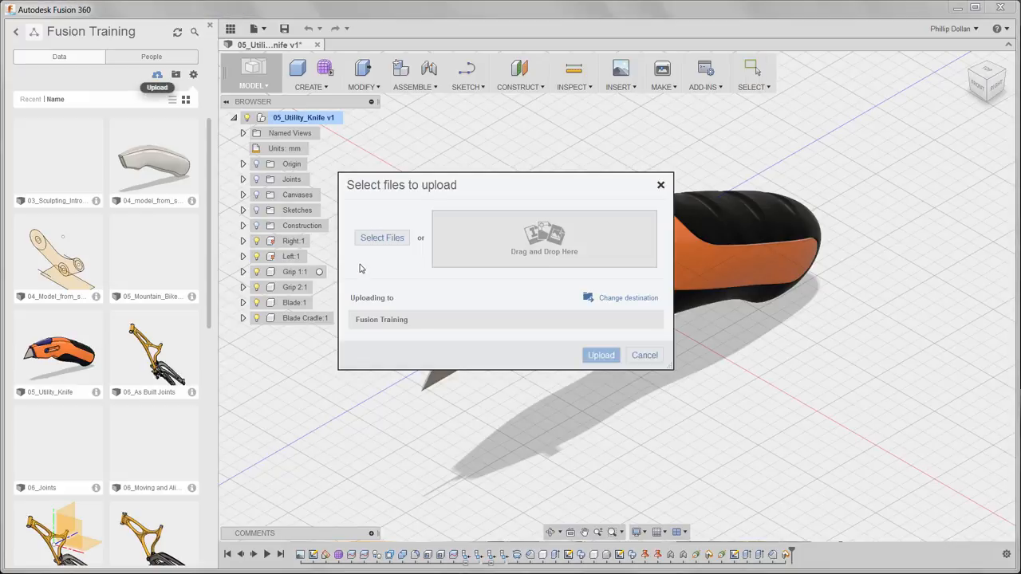
mouse_move(495, 255)
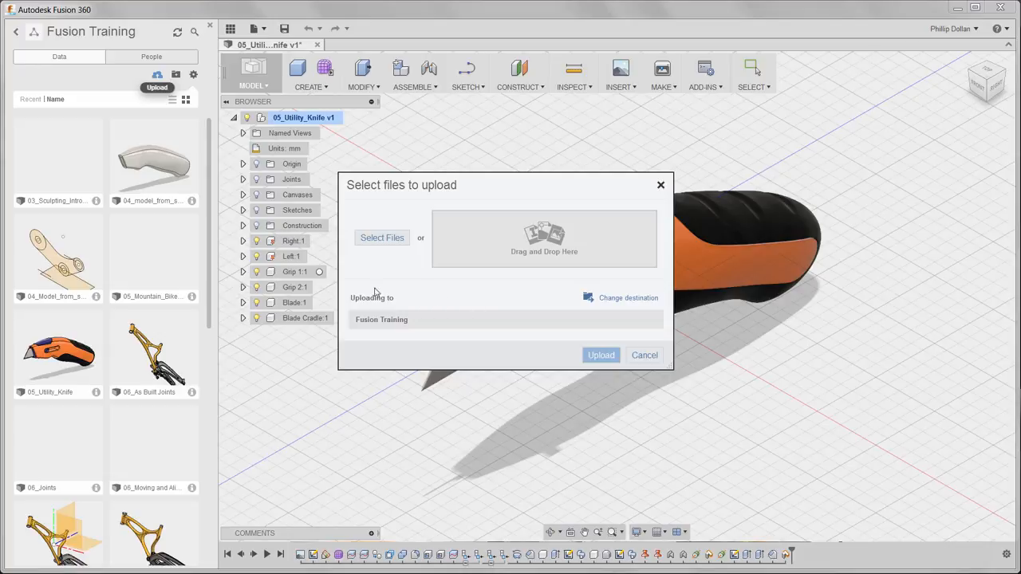
mouse_move(571, 315)
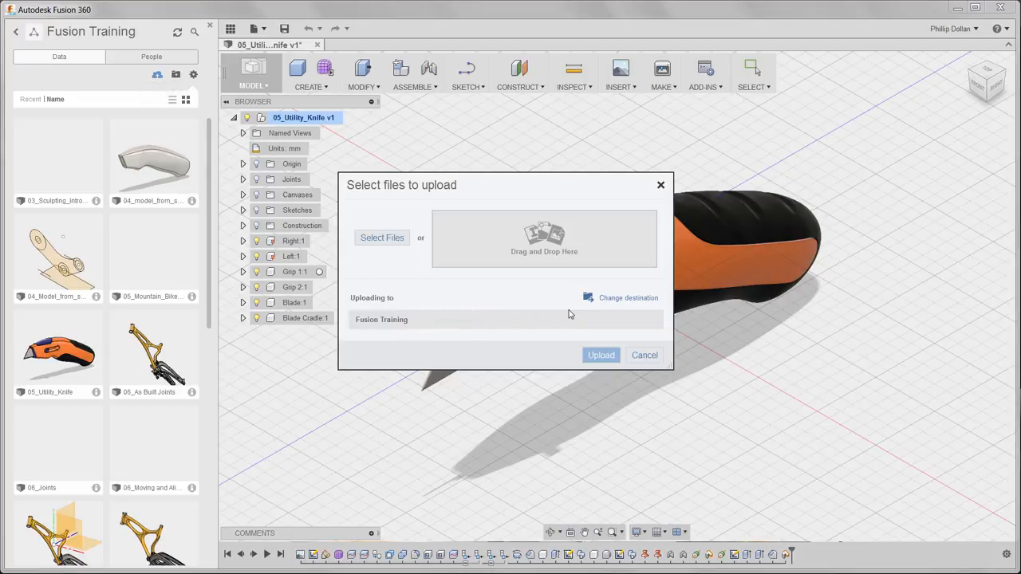
mouse_move(584, 335)
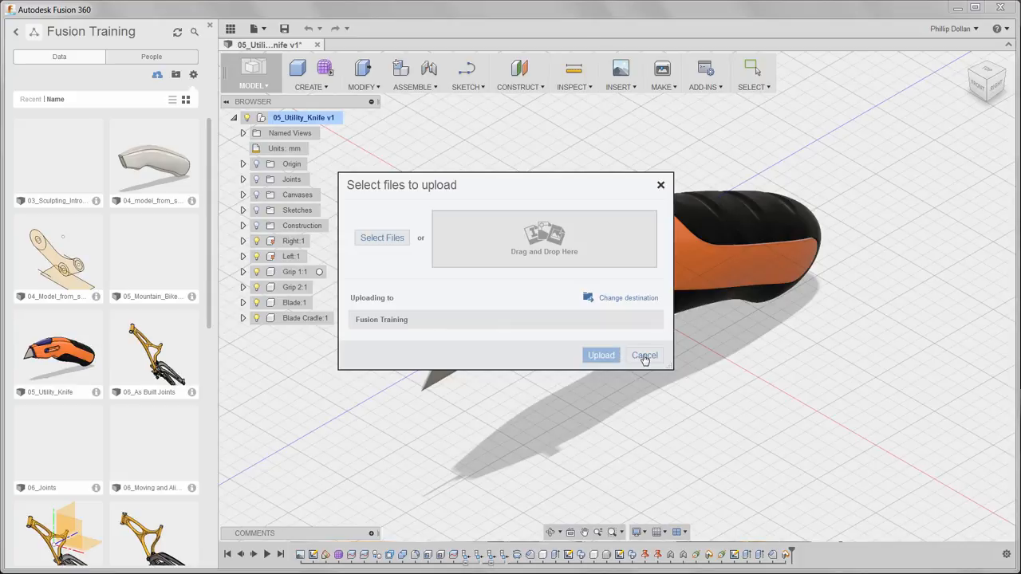
Cancel the upload, show the designs as a list with names and dates, then as thumbnails again
click(645, 354)
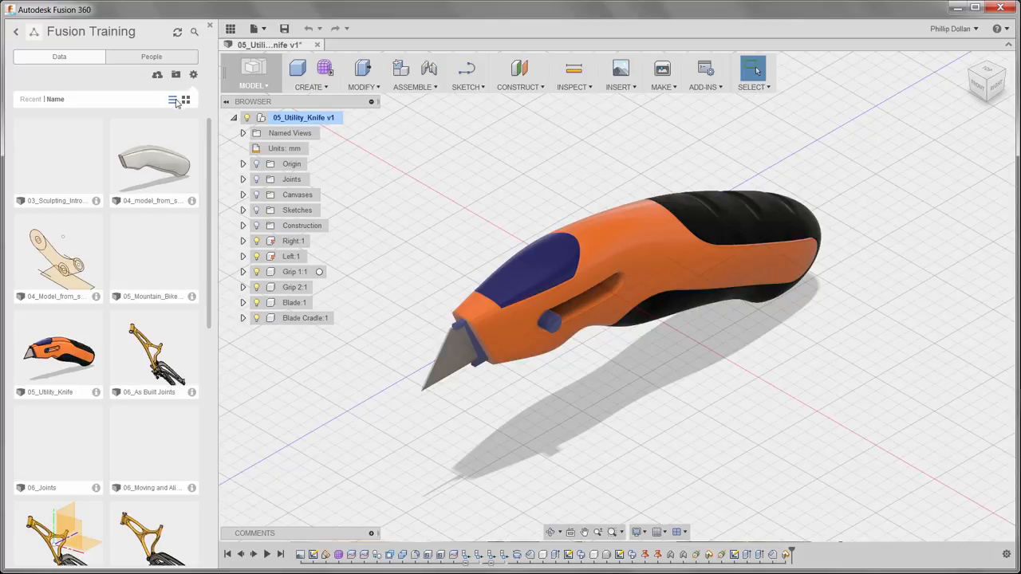
click(172, 99)
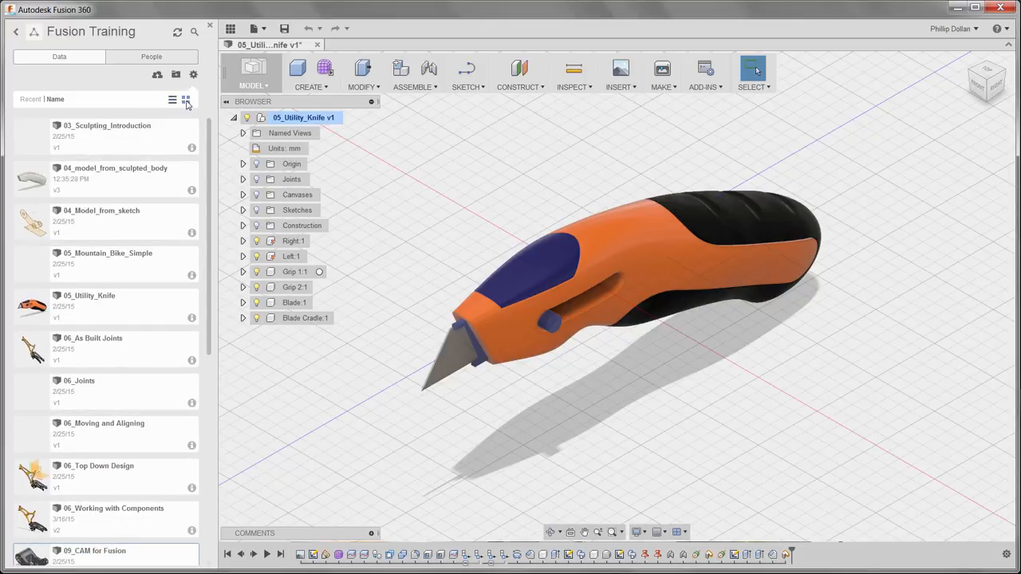
click(185, 99)
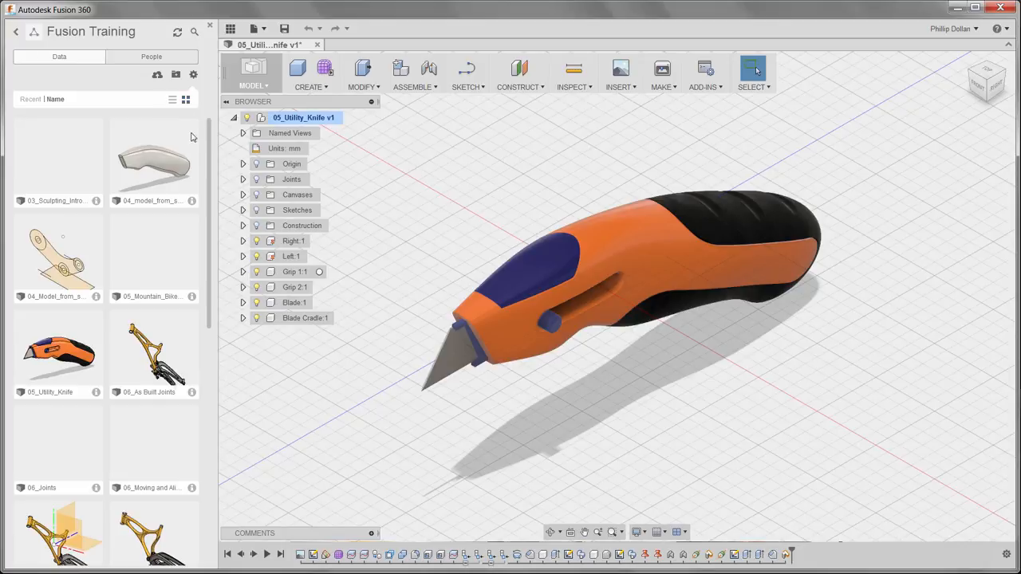
Scroll to the 09_CAM for Fusion design and show its context-menu actions
scroll(down, 3)
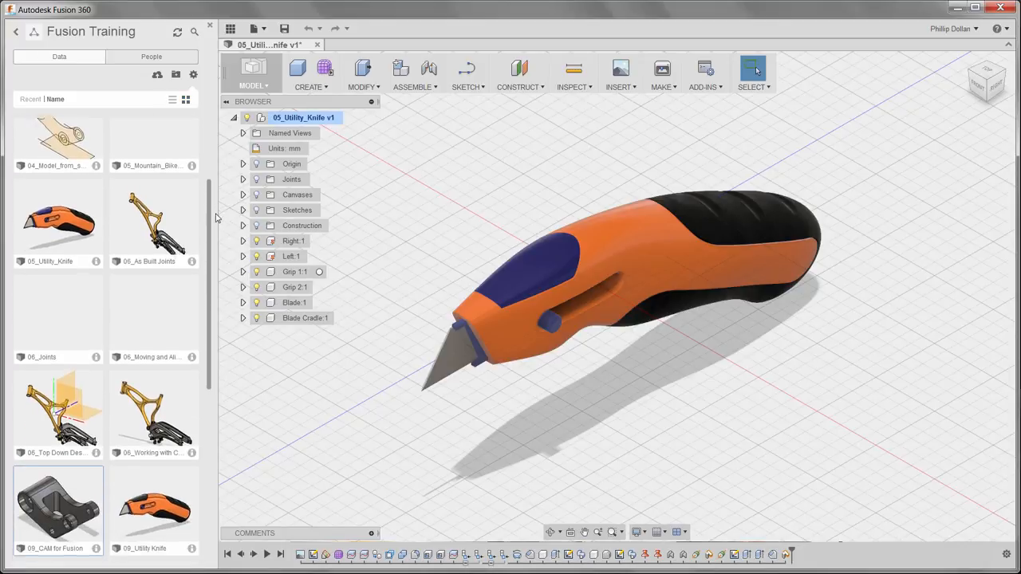
scroll(down, 3)
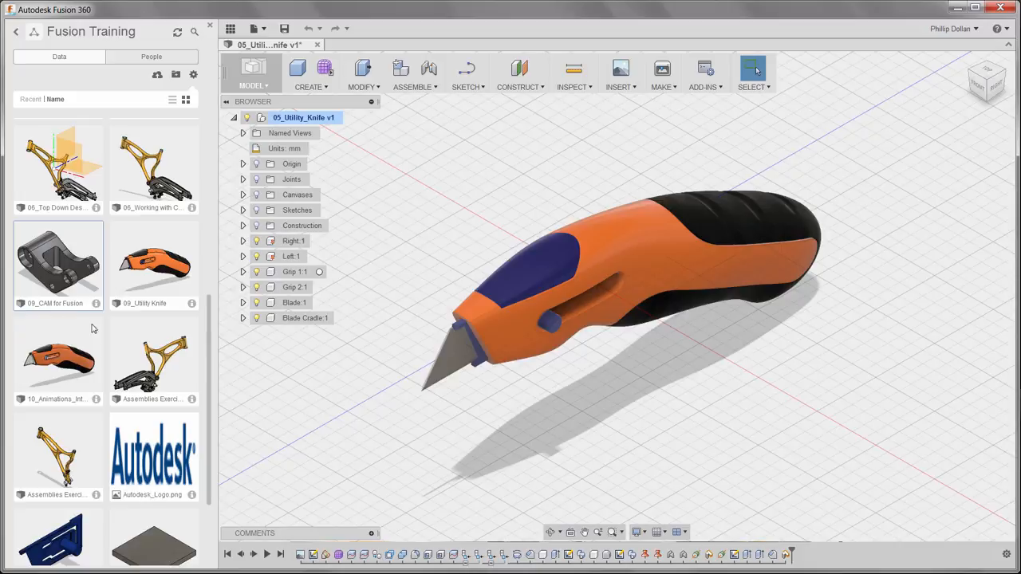
right_click(58, 263)
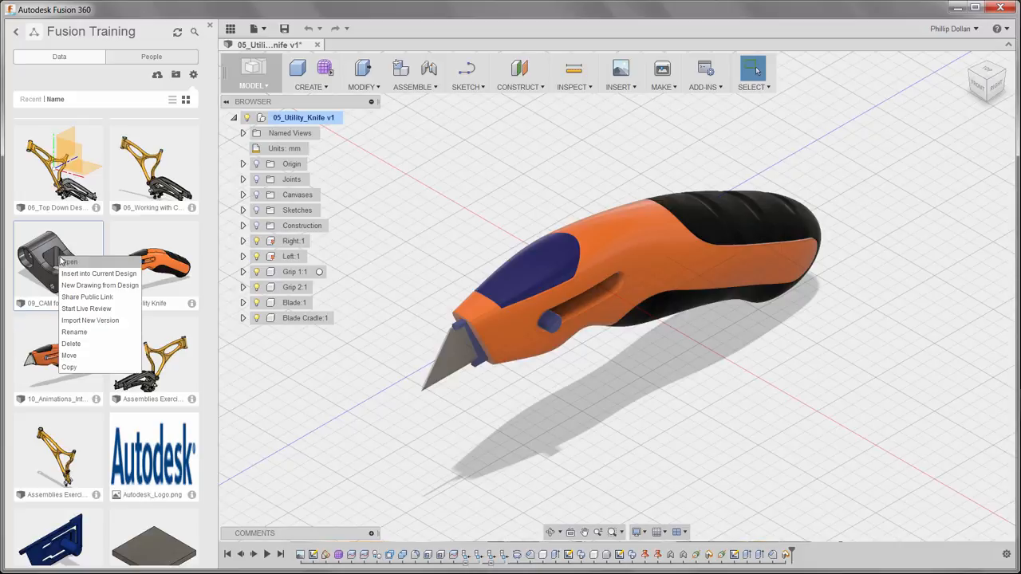
mouse_move(89, 274)
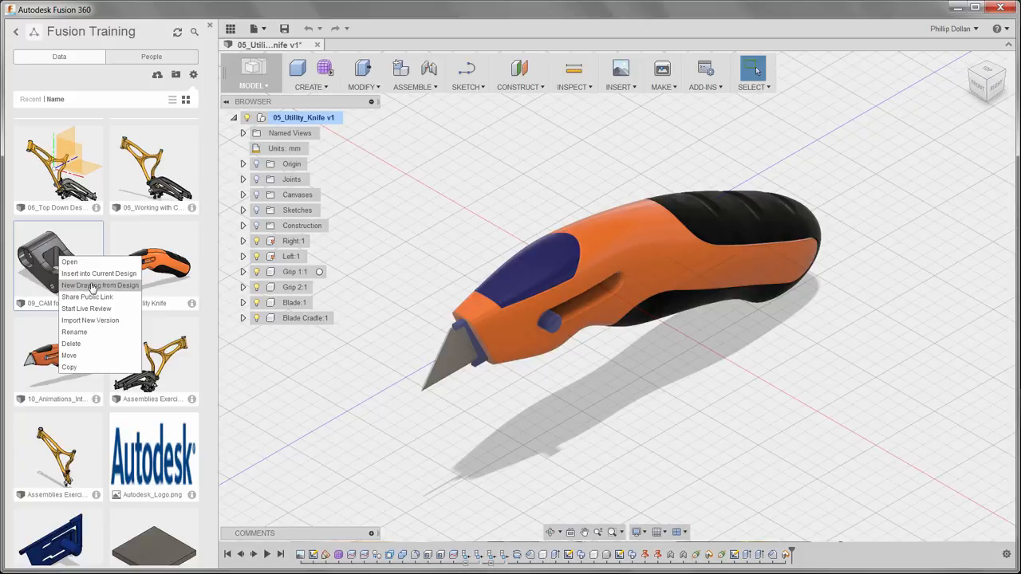
mouse_move(86, 310)
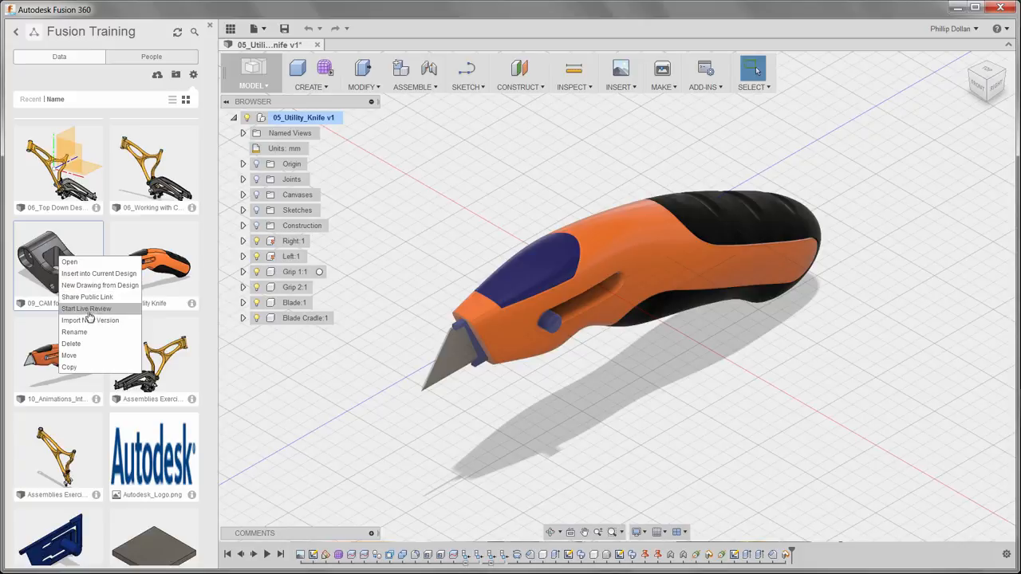
mouse_move(69, 354)
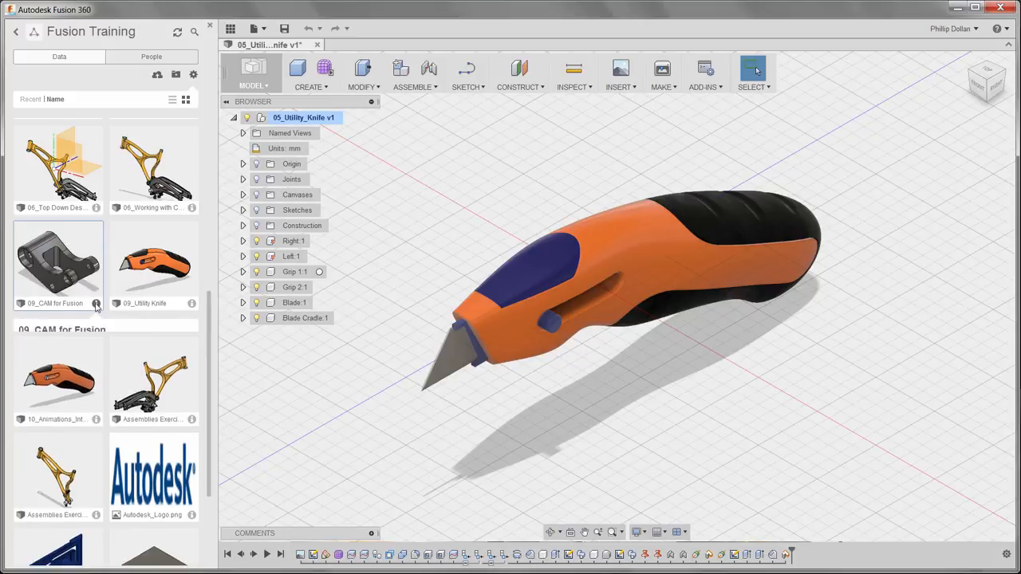
Show more information about 09_CAM for Fusion and open its details in A360
click(96, 303)
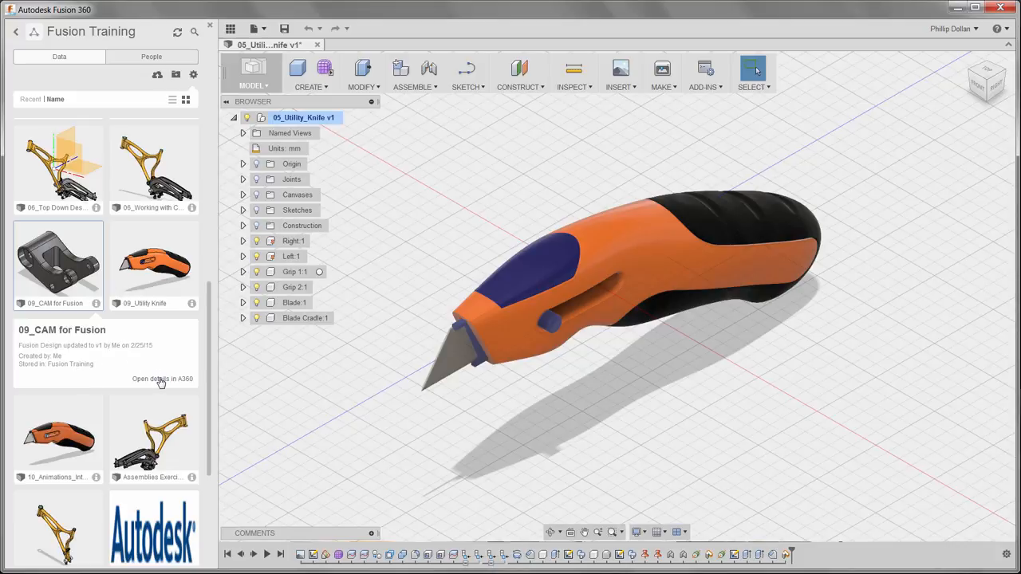
click(163, 379)
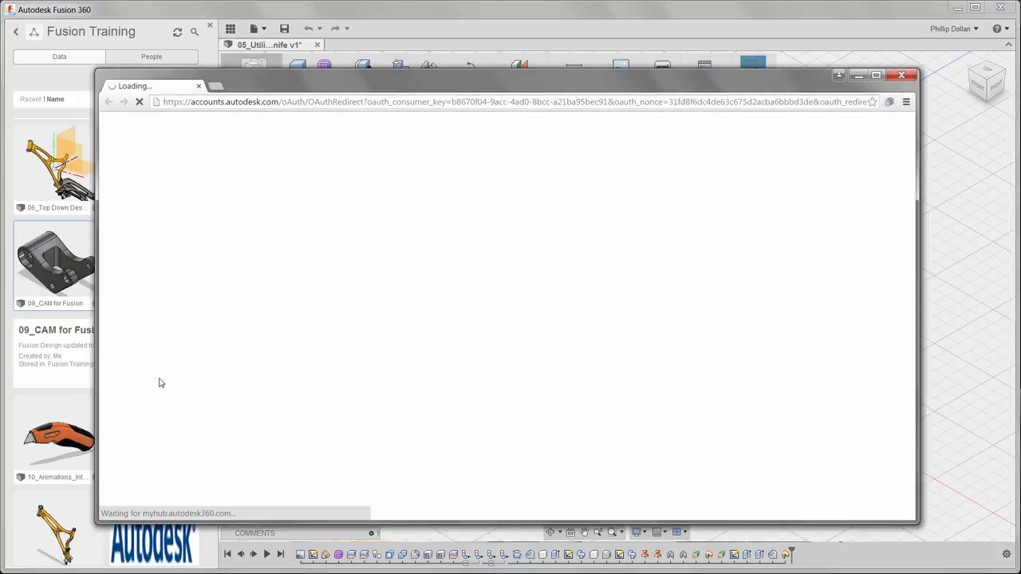